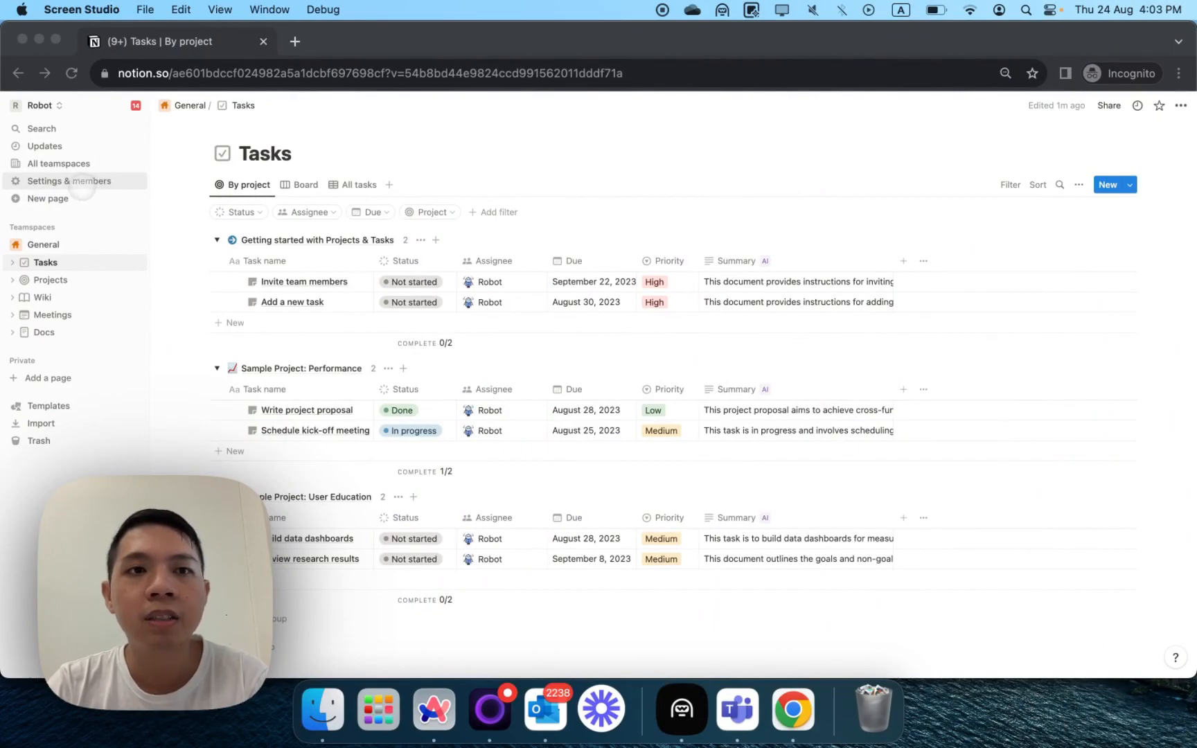
- Open Settings & members and view the plan: Free Plan, 375/1000 blocks, 2 members
left_click(69, 180)
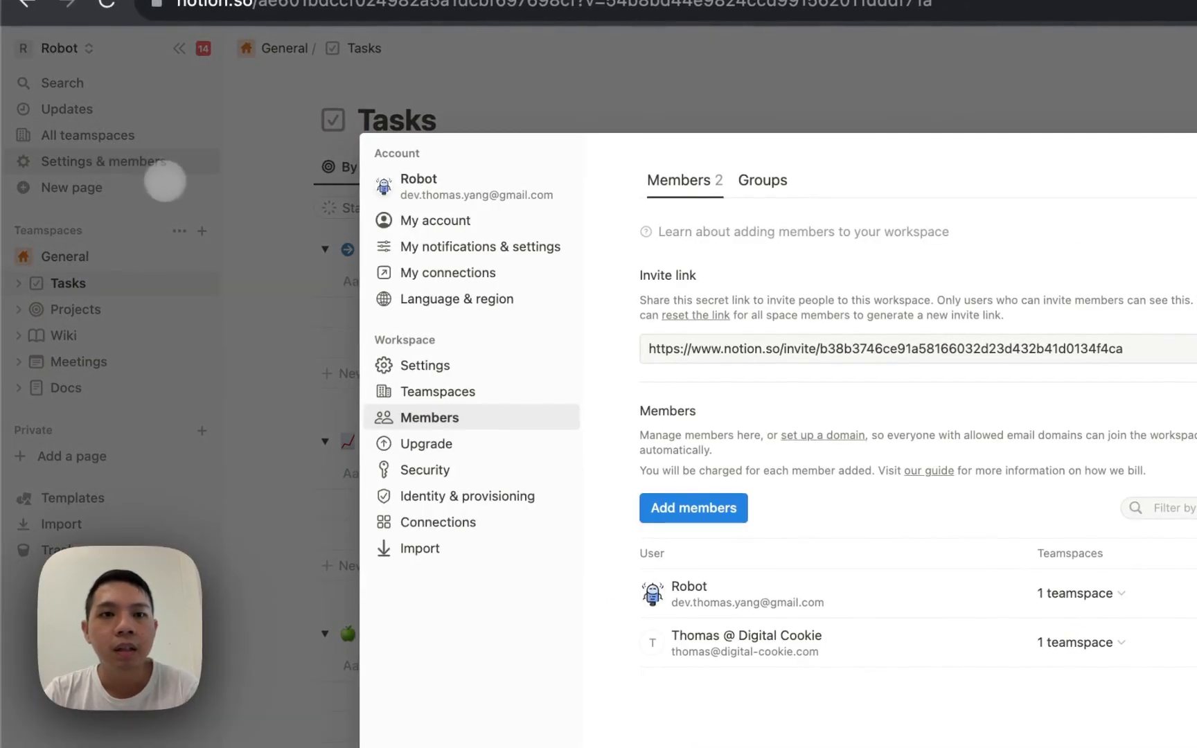
left_click(427, 443)
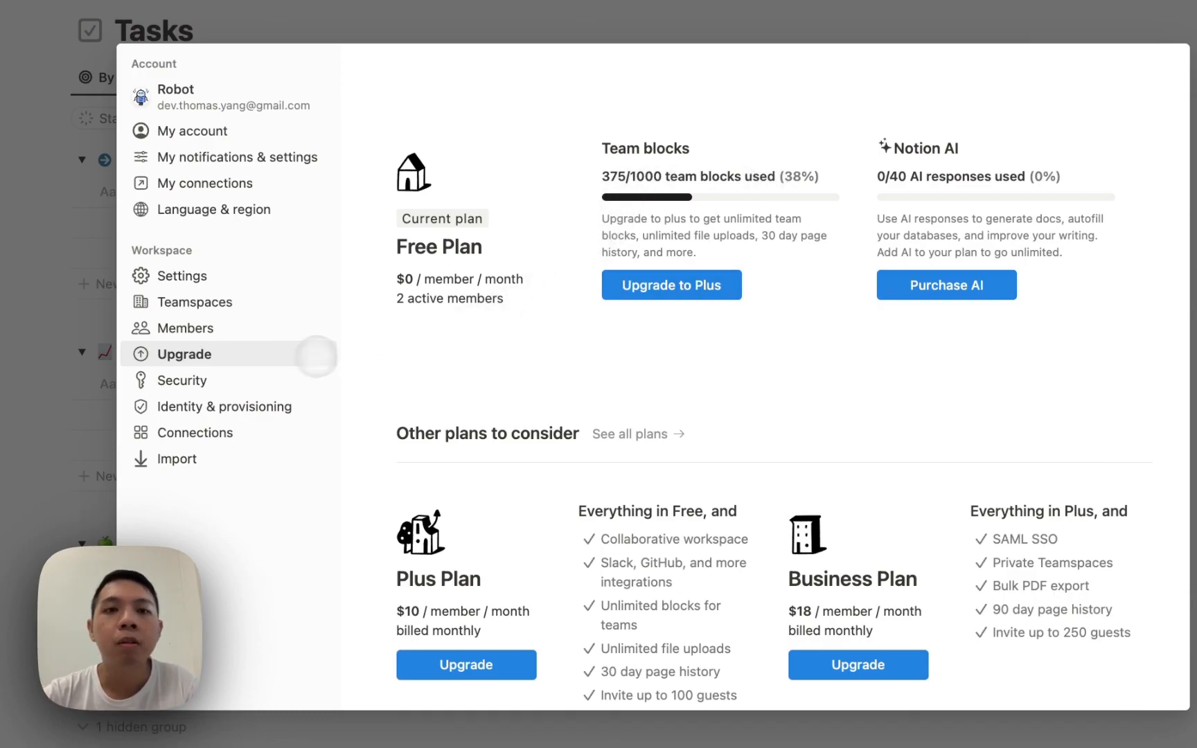
- Show the Members list with both members as Workspace owners
left_click(186, 328)
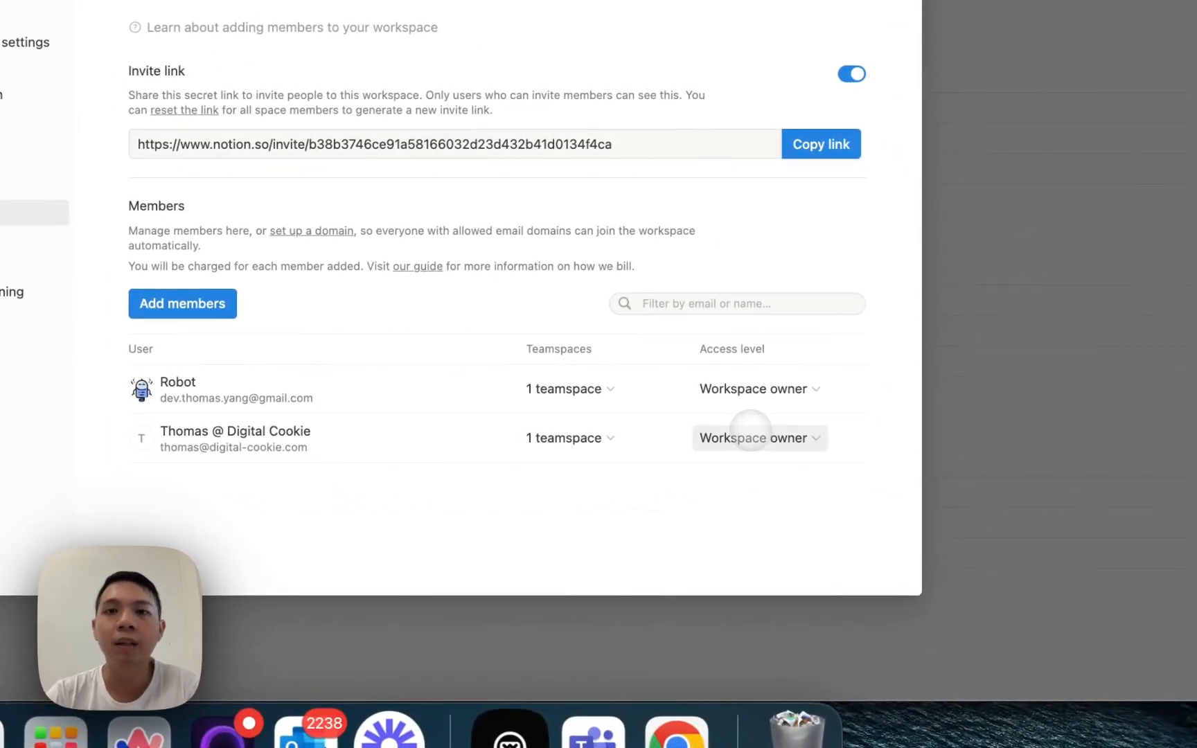
- Remove the second member from the workspace via the access level dropdown, confirming removal
left_click(757, 436)
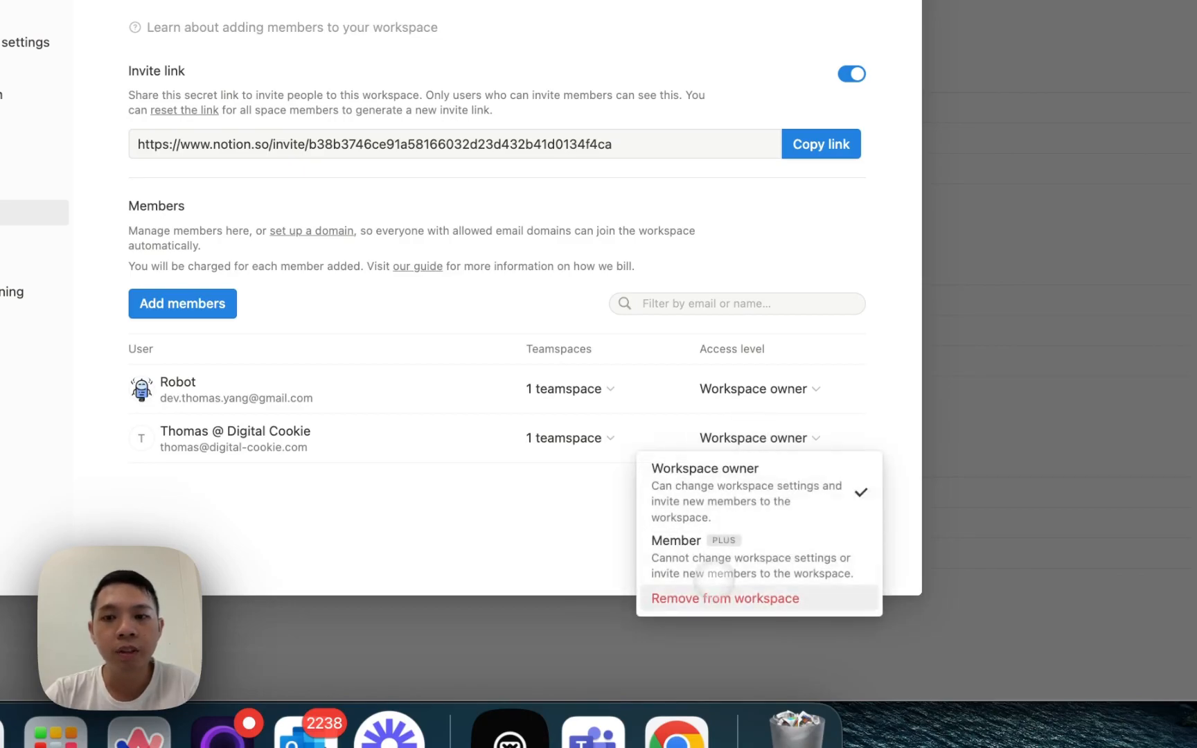
left_click(724, 598)
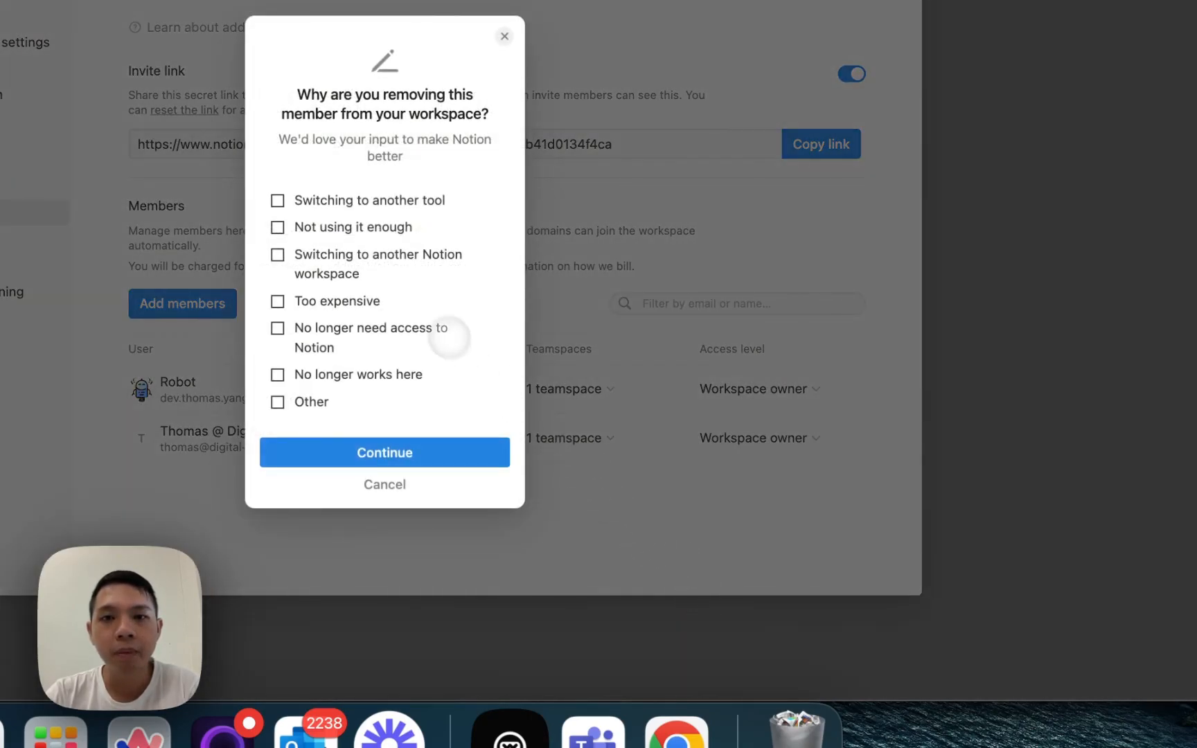
left_click(383, 452)
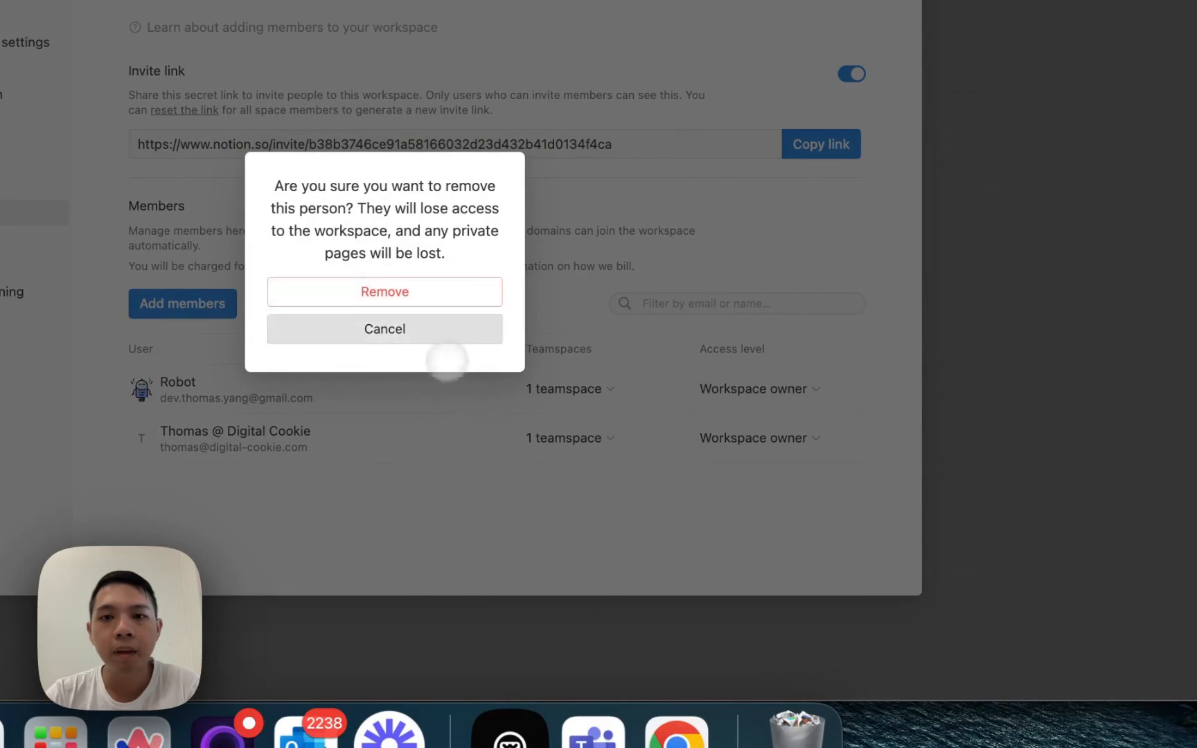
left_click(384, 292)
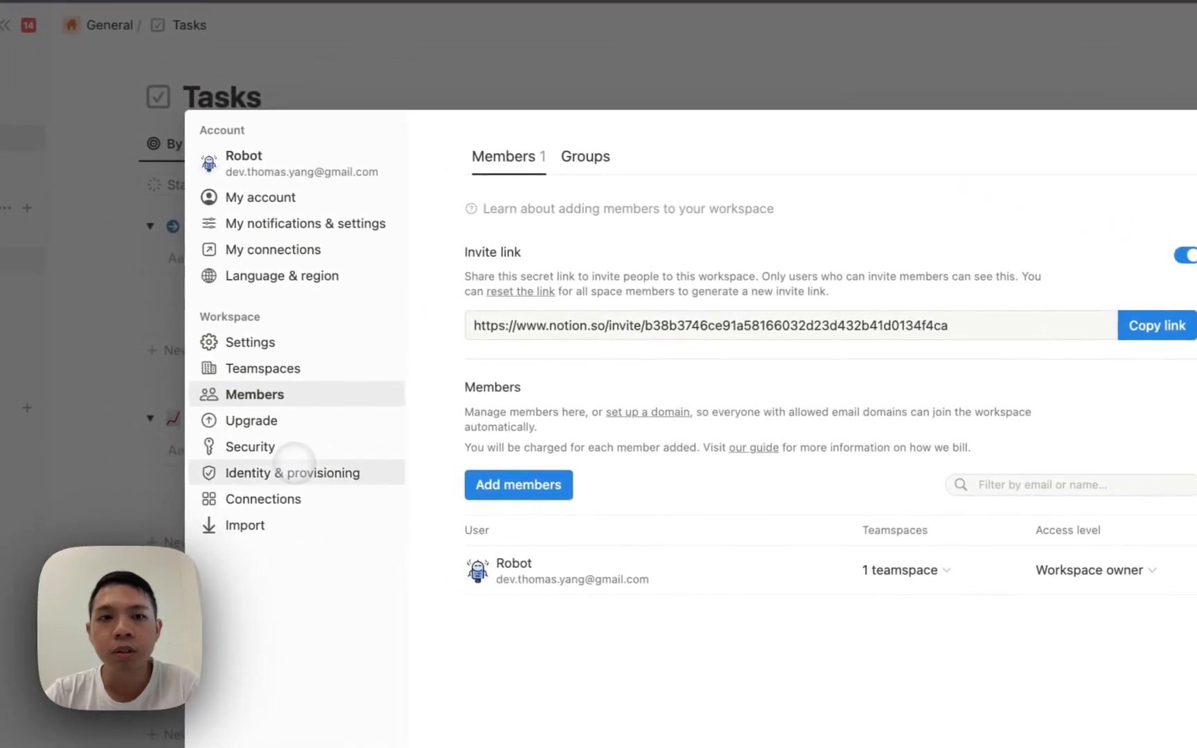
- Create a new blank page titled 'Page'
left_click(256, 421)
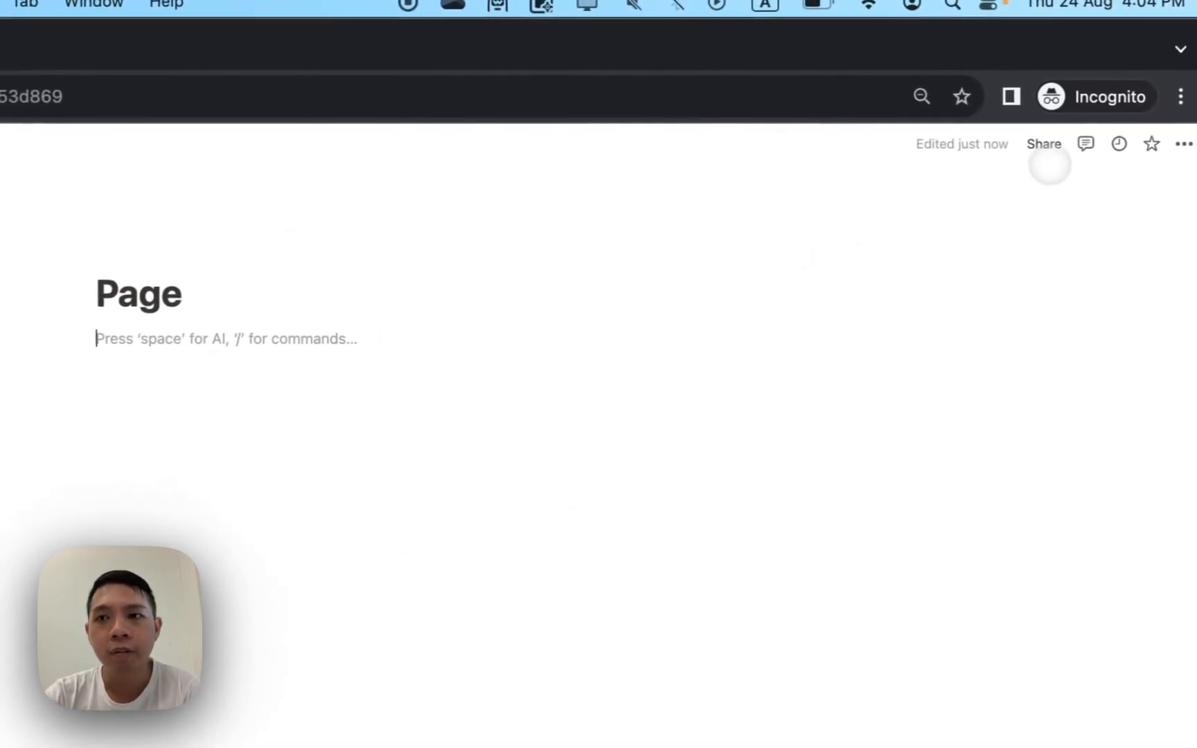
left_click(1042, 143)
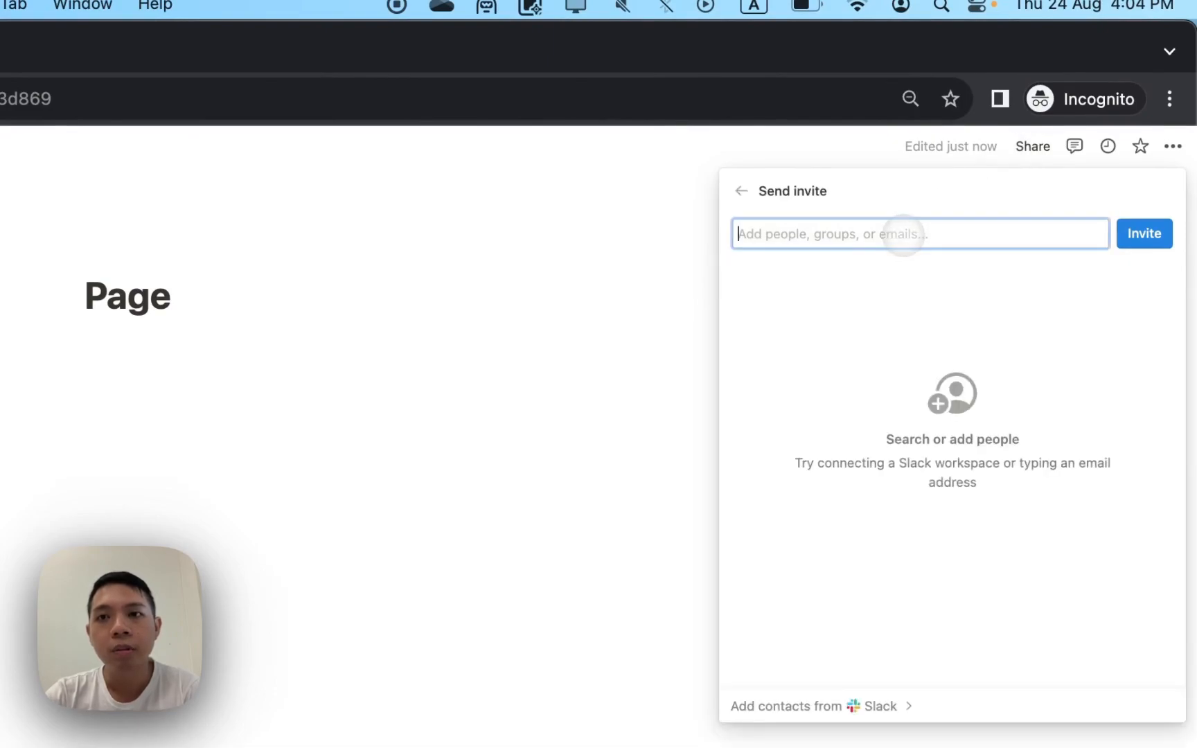
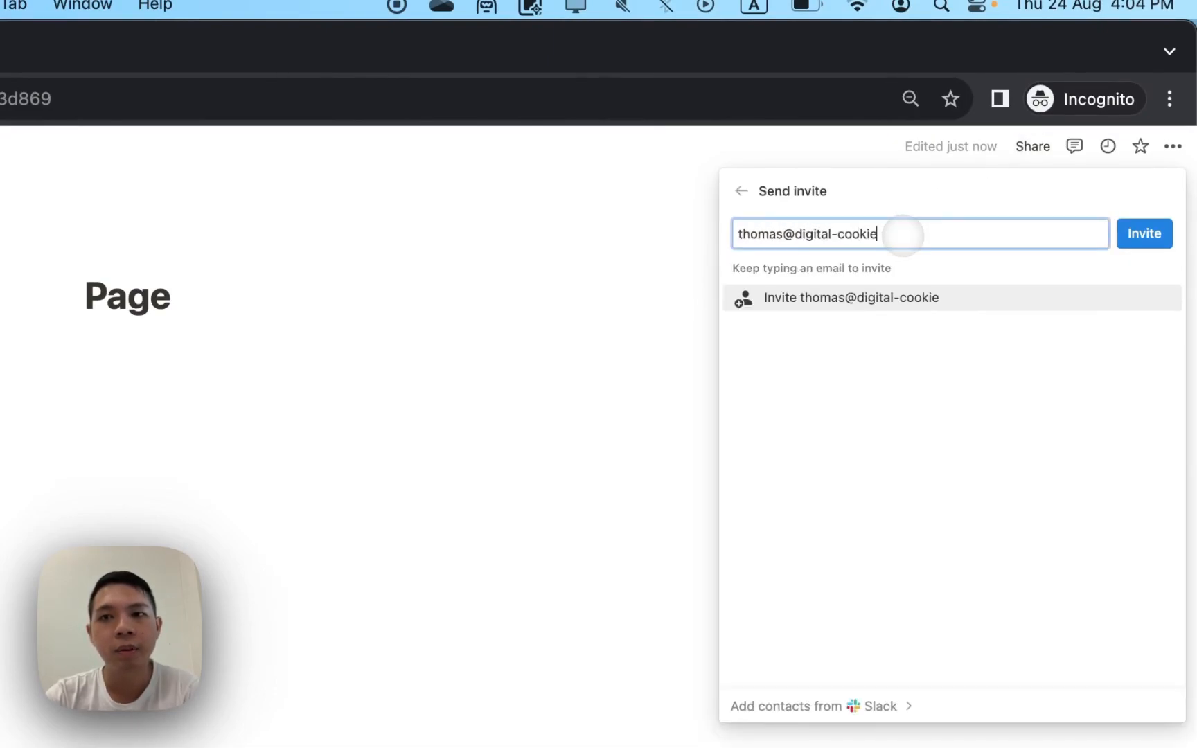
left_click(850, 298)
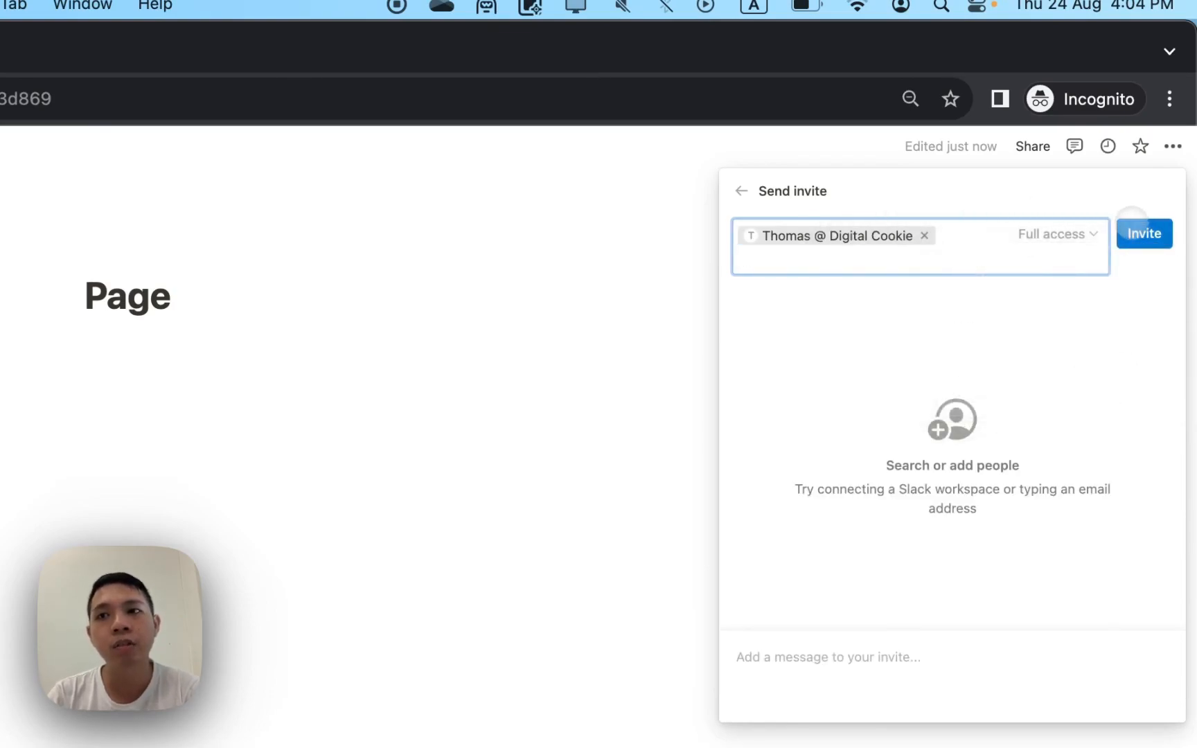
left_click(1143, 233)
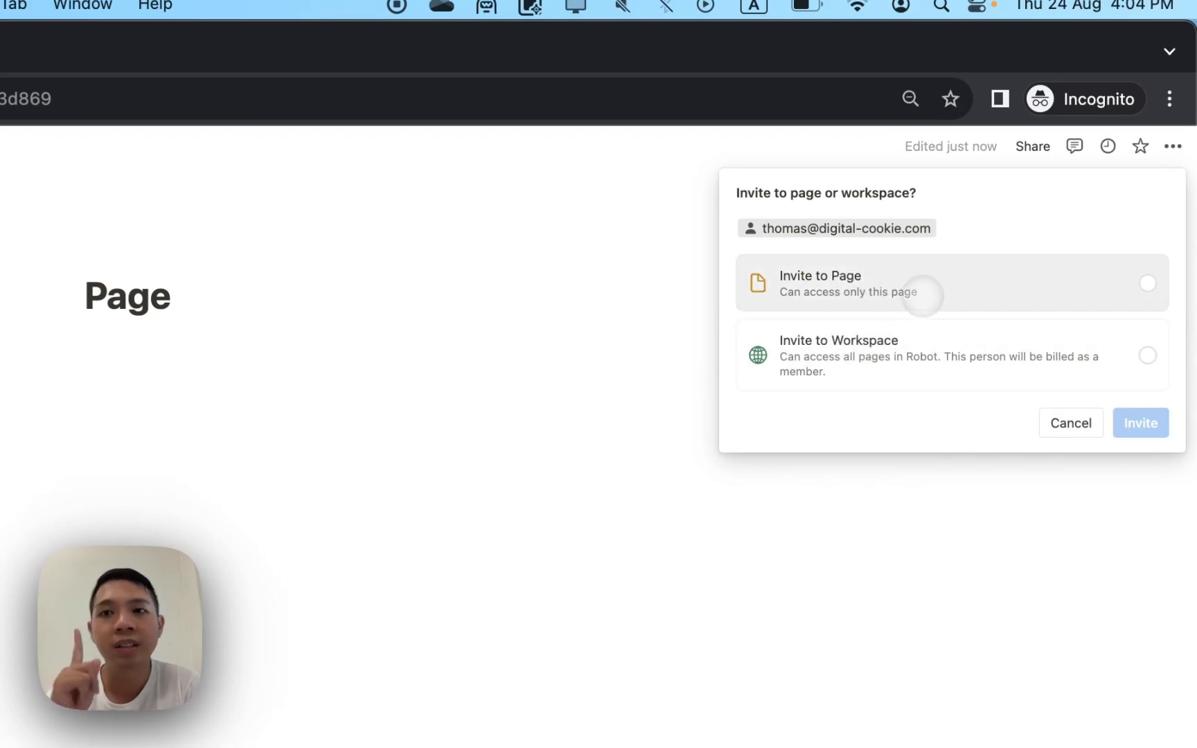
mouse_move(920, 320)
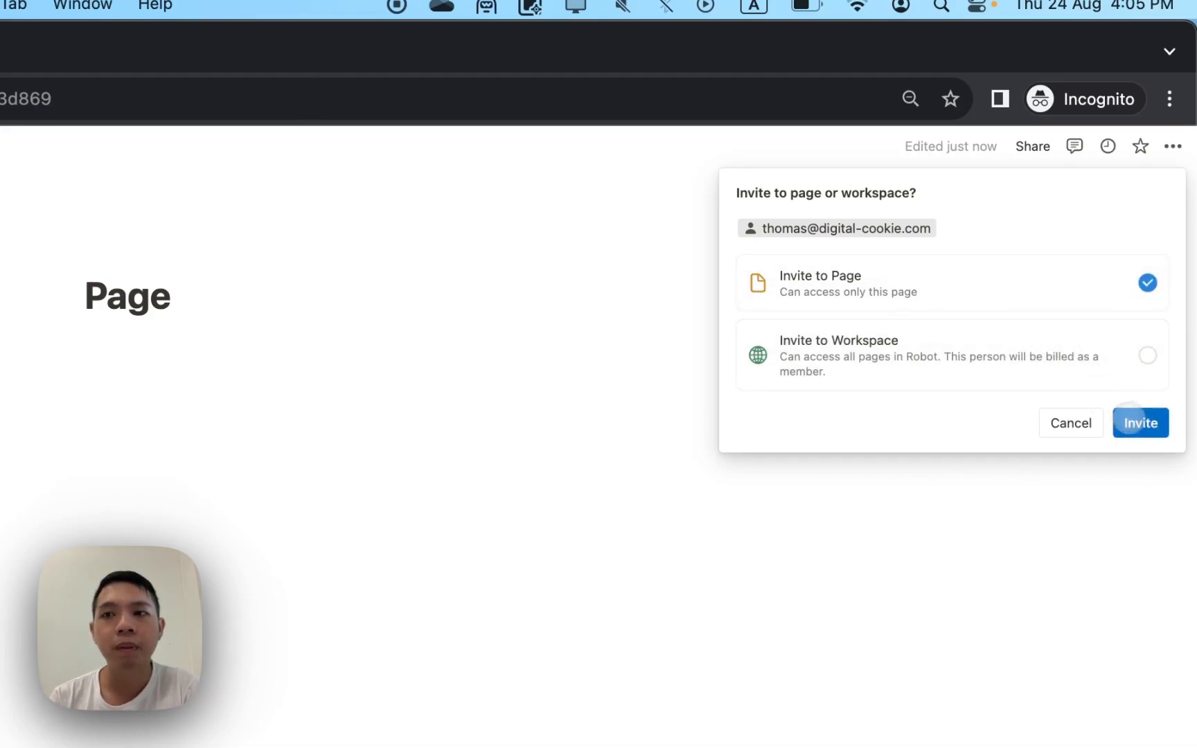
- Add the invitee as a page-only guest and confirm the Free Plan shows one member
left_click(1139, 423)
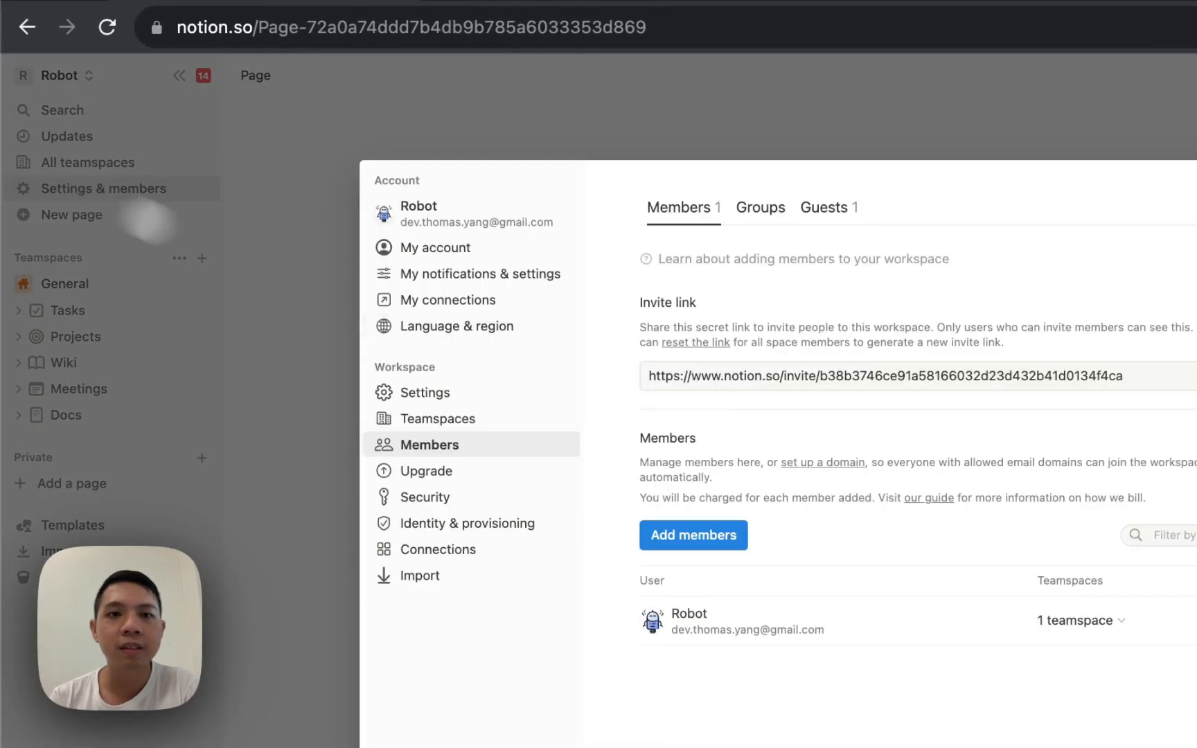
left_click(423, 470)
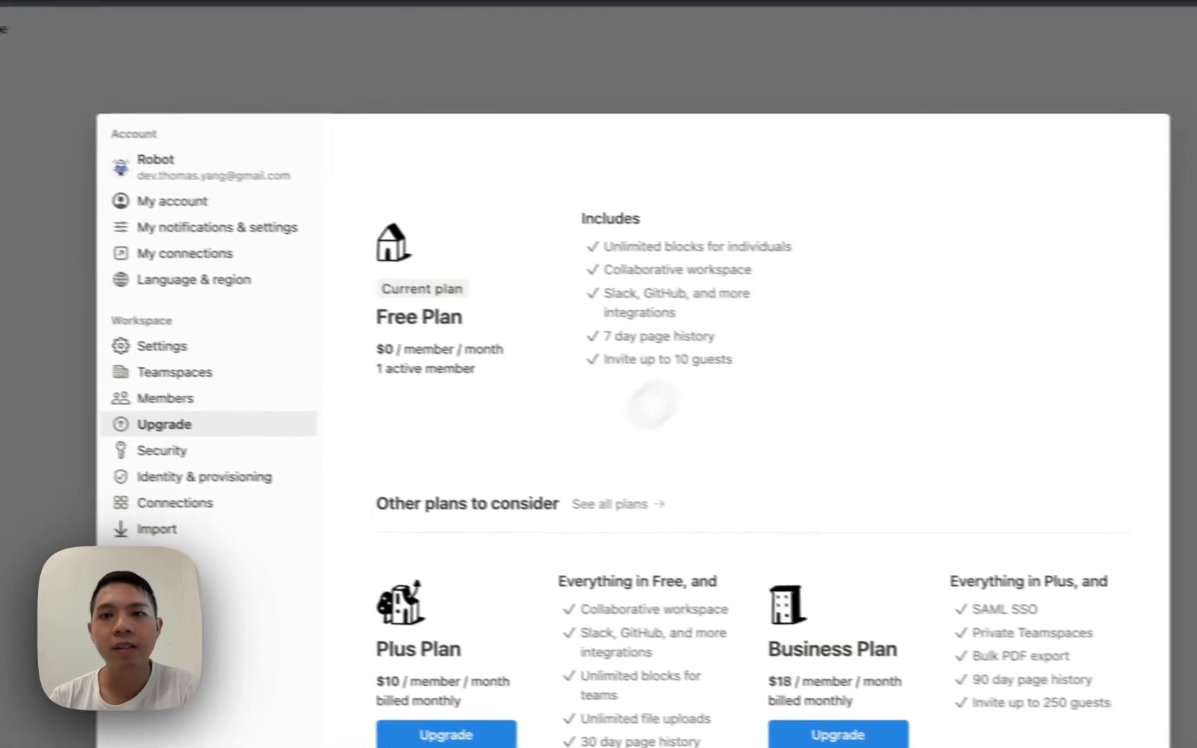